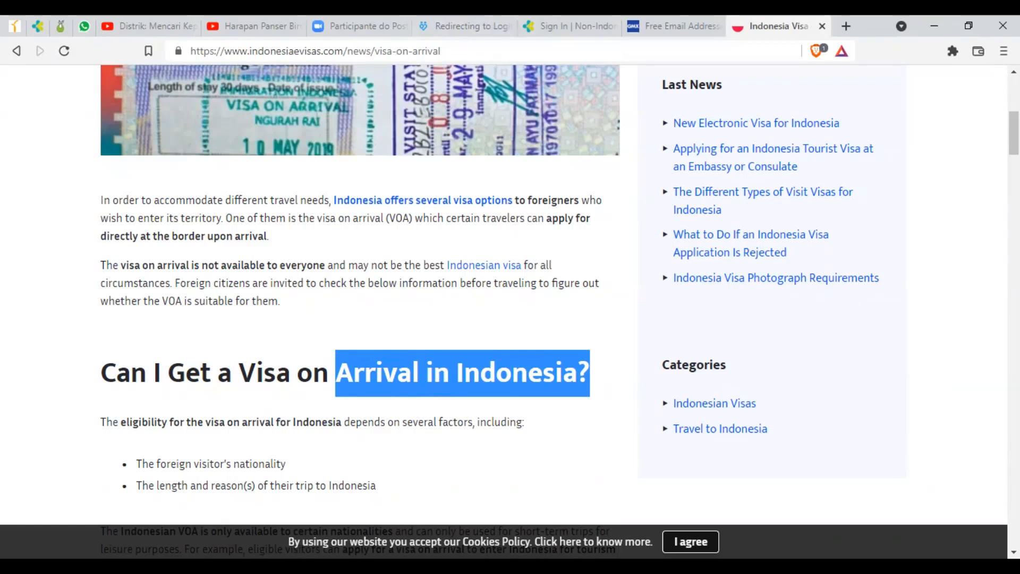
pyautogui.moveTo(419, 140)
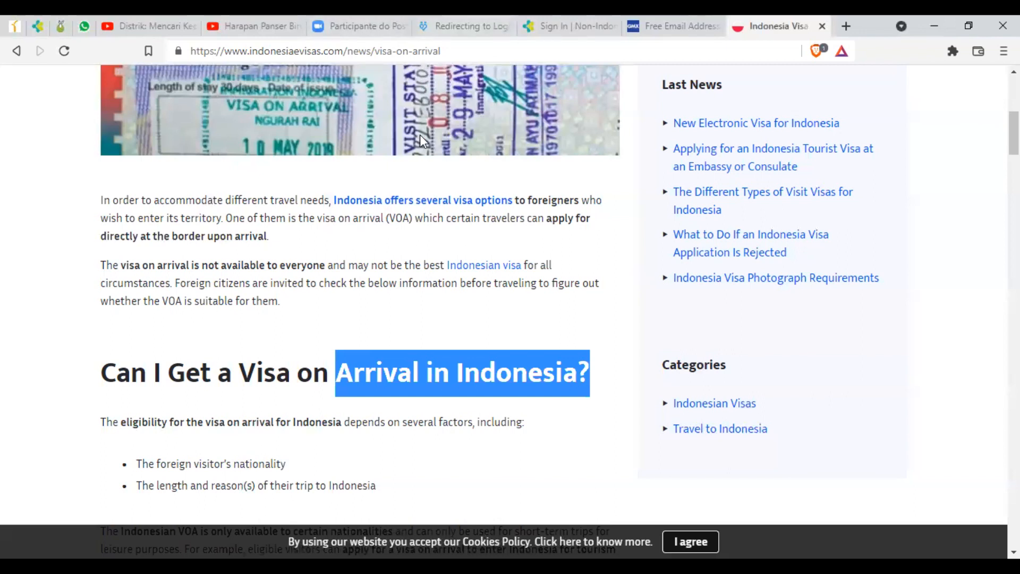
pyautogui.moveTo(420, 297)
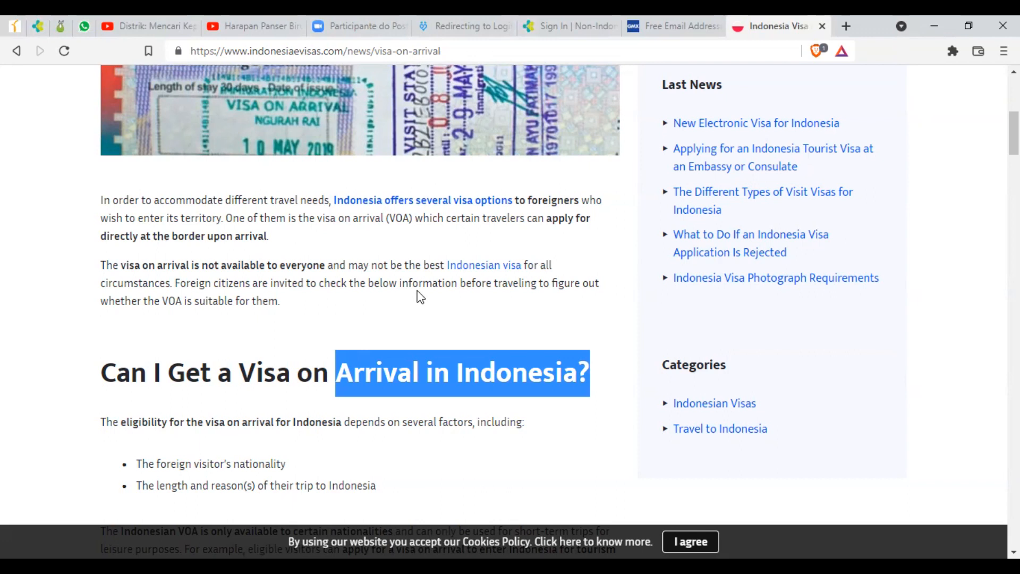
pyautogui.moveTo(462, 45)
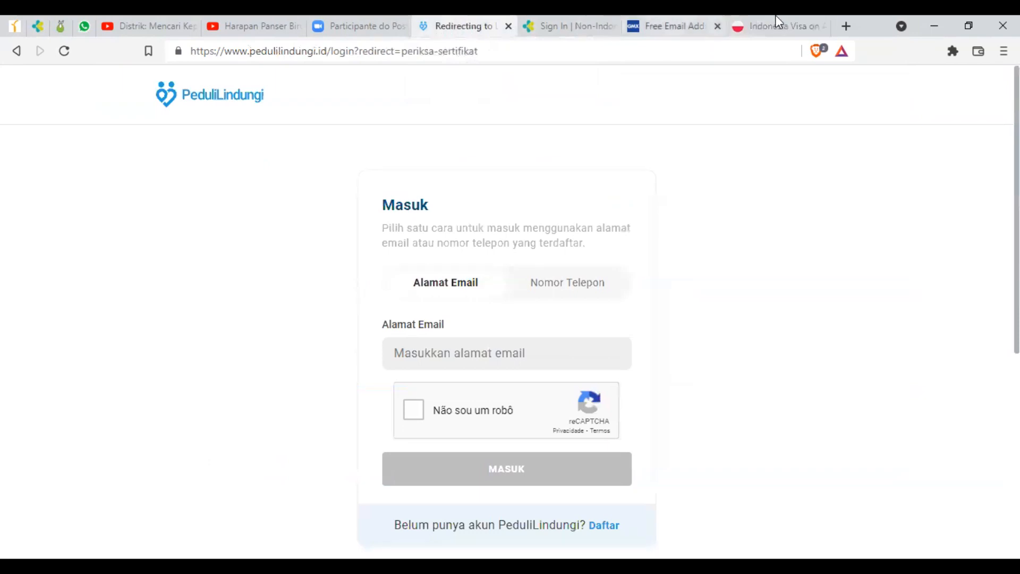
# Return to the Indonesia visa-on-arrival article tab
pyautogui.click(778, 26)
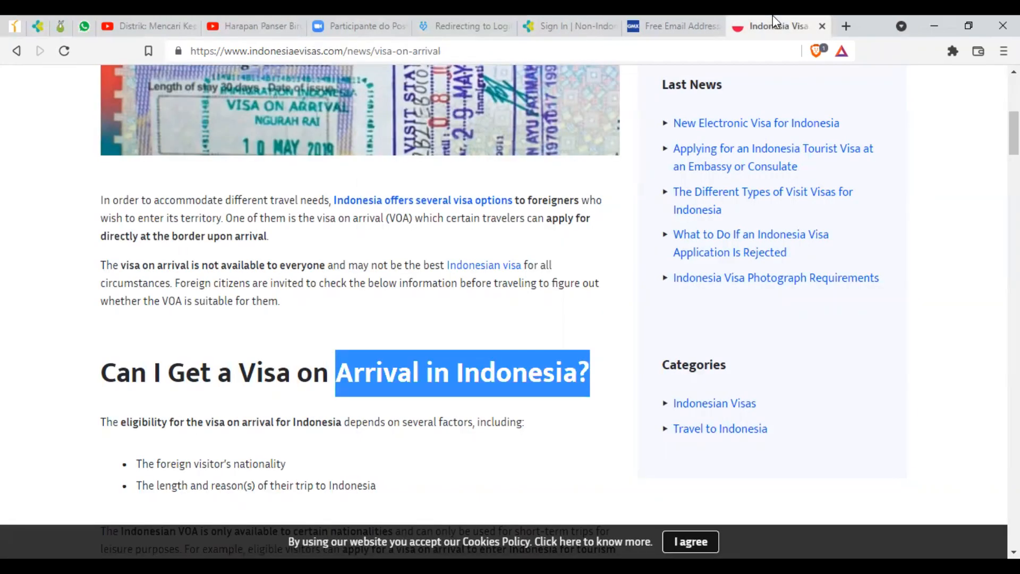
pyautogui.moveTo(355, 25)
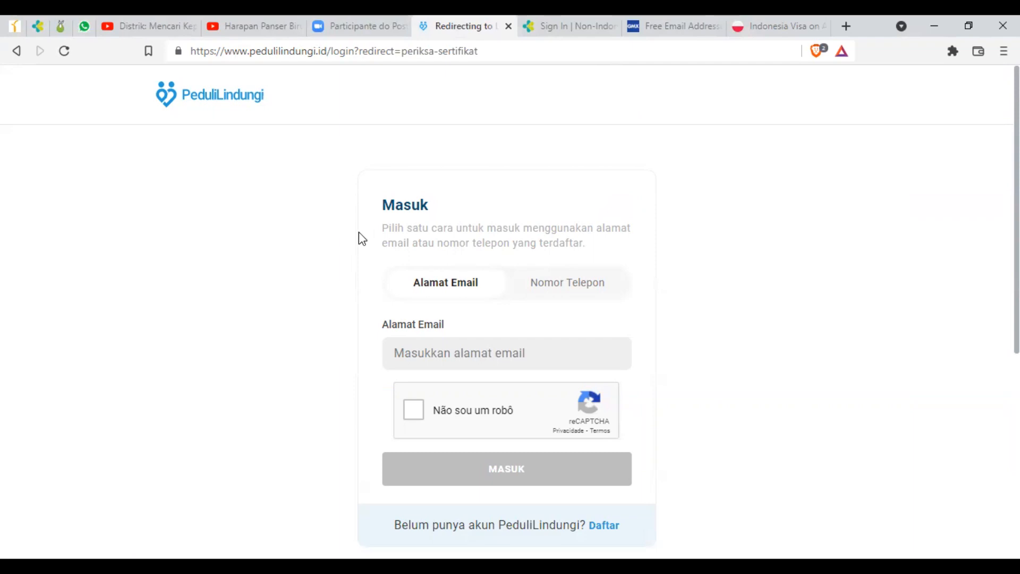
pyautogui.click(776, 25)
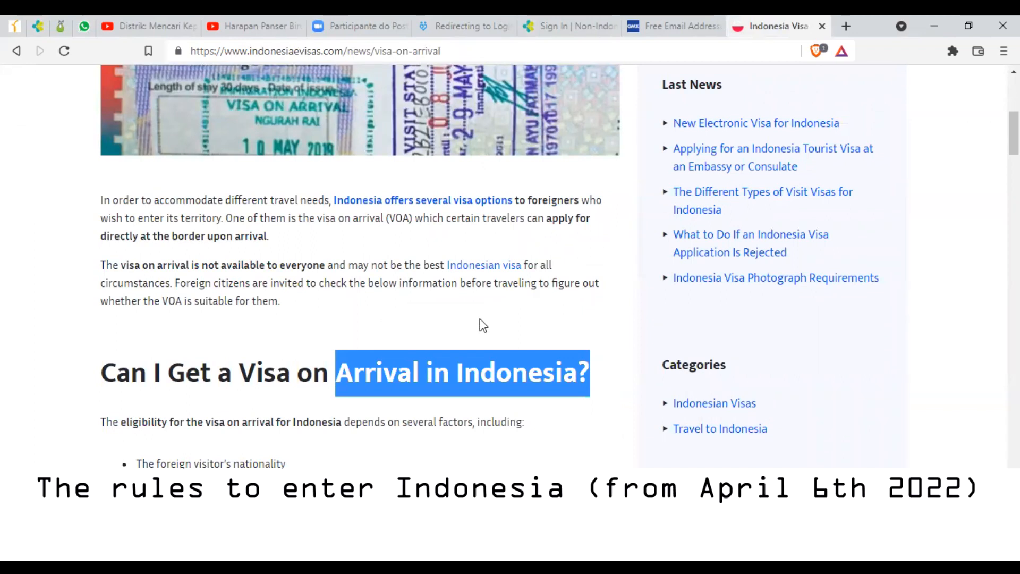
pyautogui.scroll(-3)
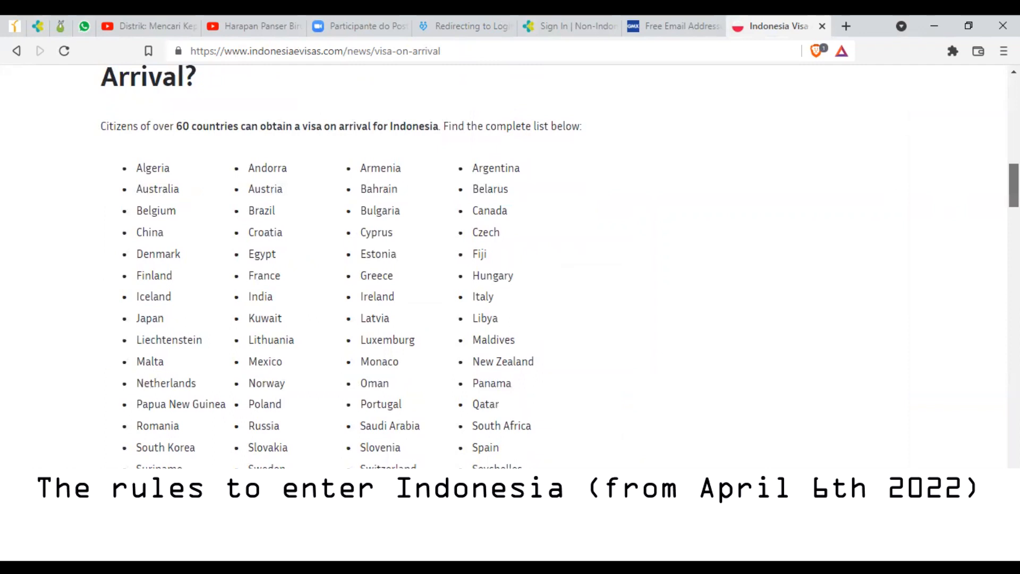
pyautogui.scroll(-3)
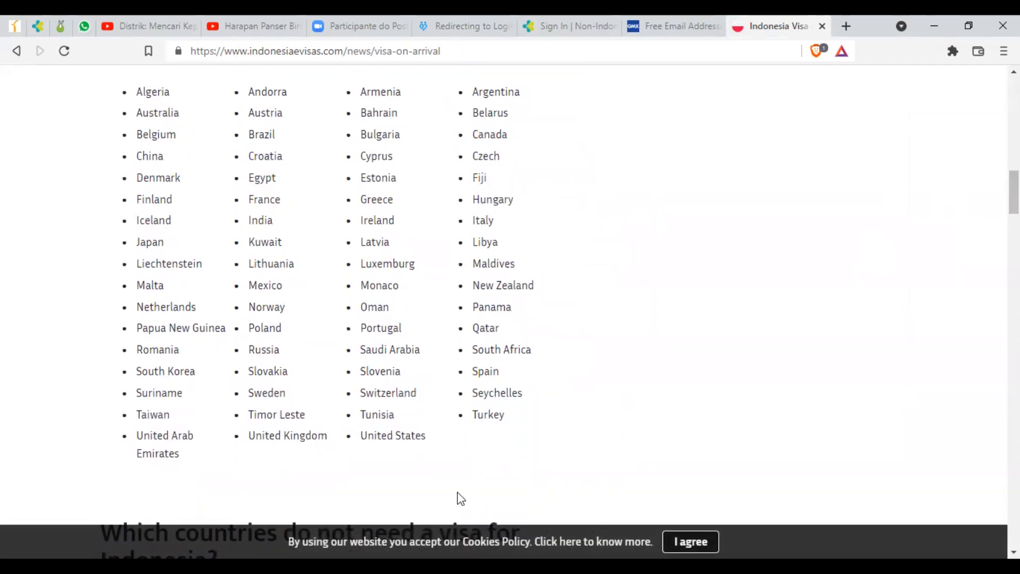
pyautogui.scroll(-3)
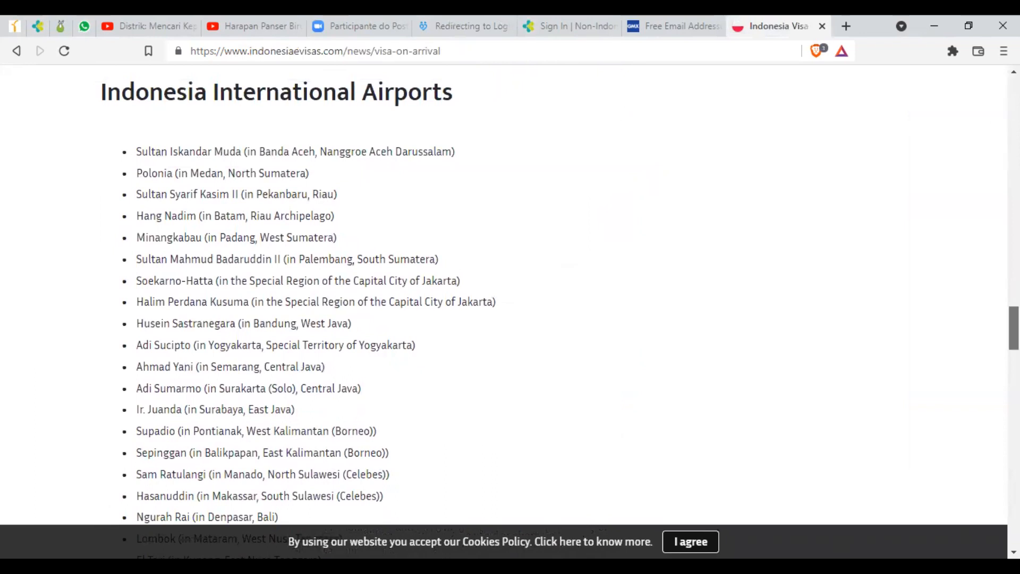
pyautogui.scroll(-3)
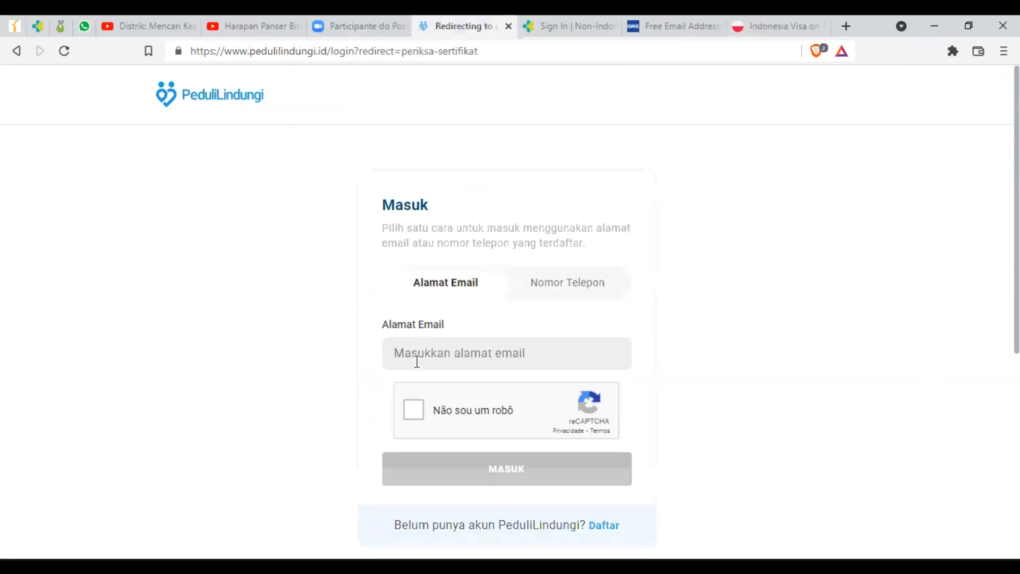
# Enter the registered email, pass the reCAPTCHA, and confirm the six-digit verification code
pyautogui.write('fe')
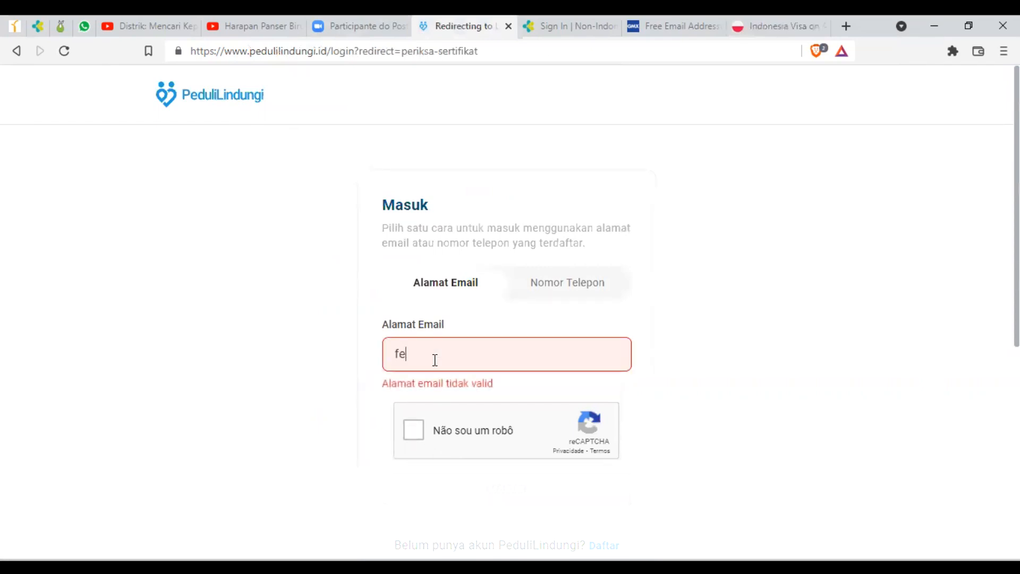
pyautogui.click(331, 51)
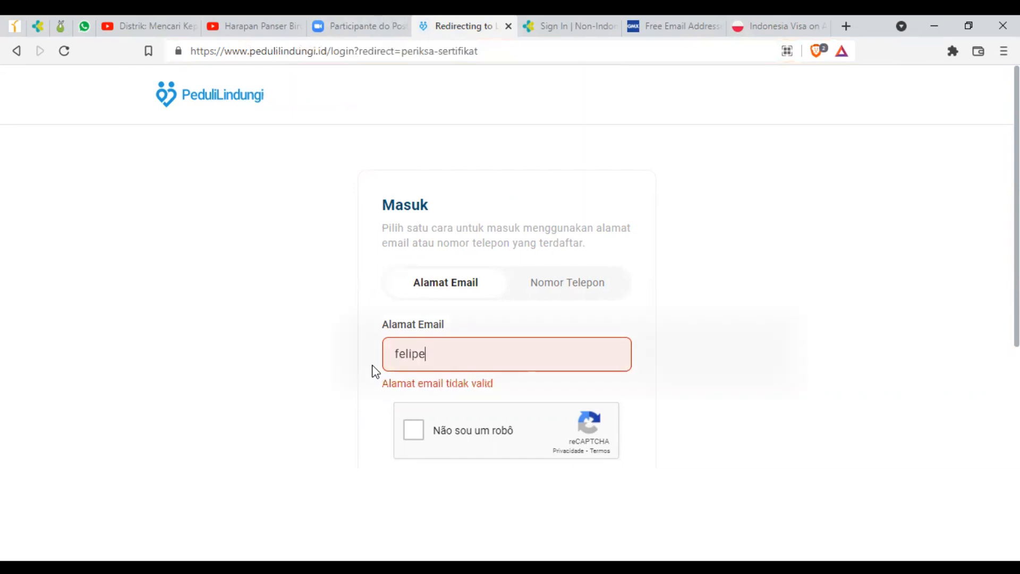
pyautogui.click(413, 430)
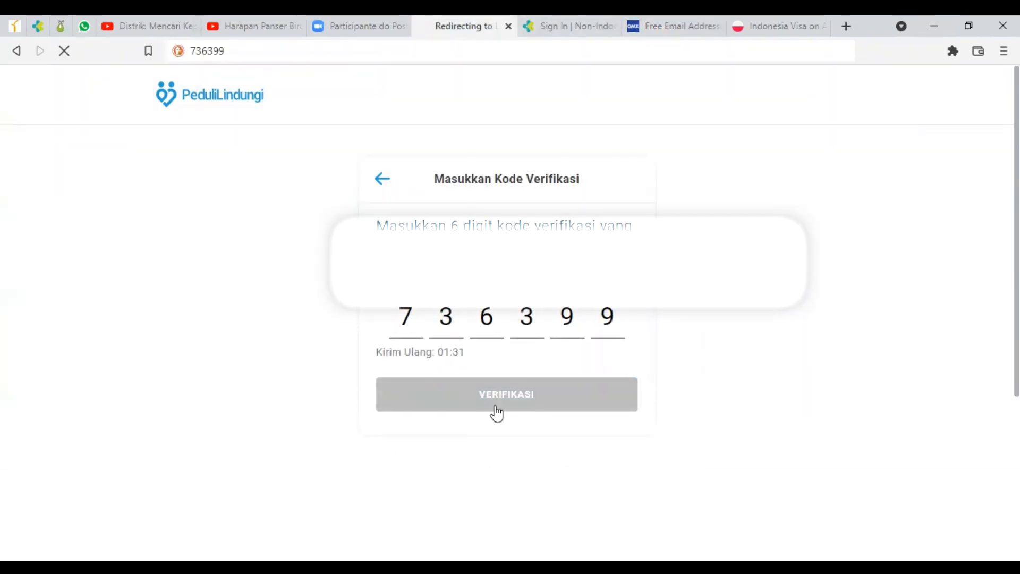
pyautogui.click(506, 393)
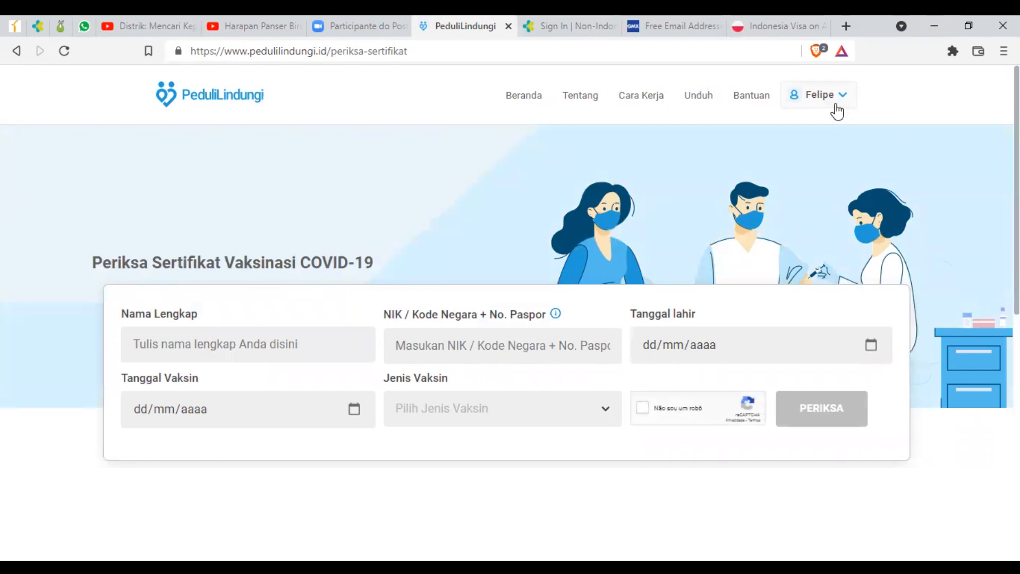
# Go to Akun Saya from the account name menu to see the profile QR code
pyautogui.click(820, 95)
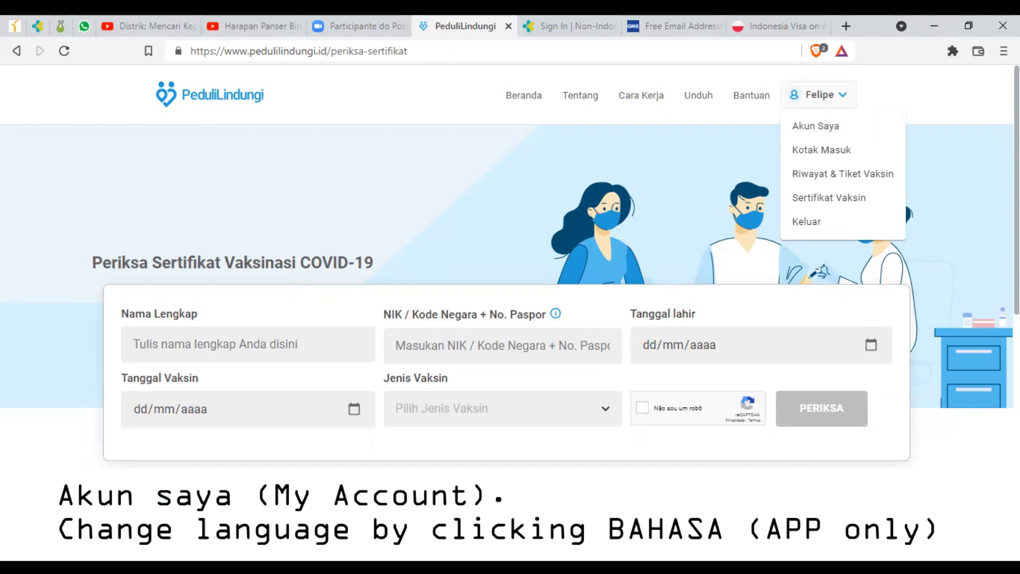
pyautogui.moveTo(827, 216)
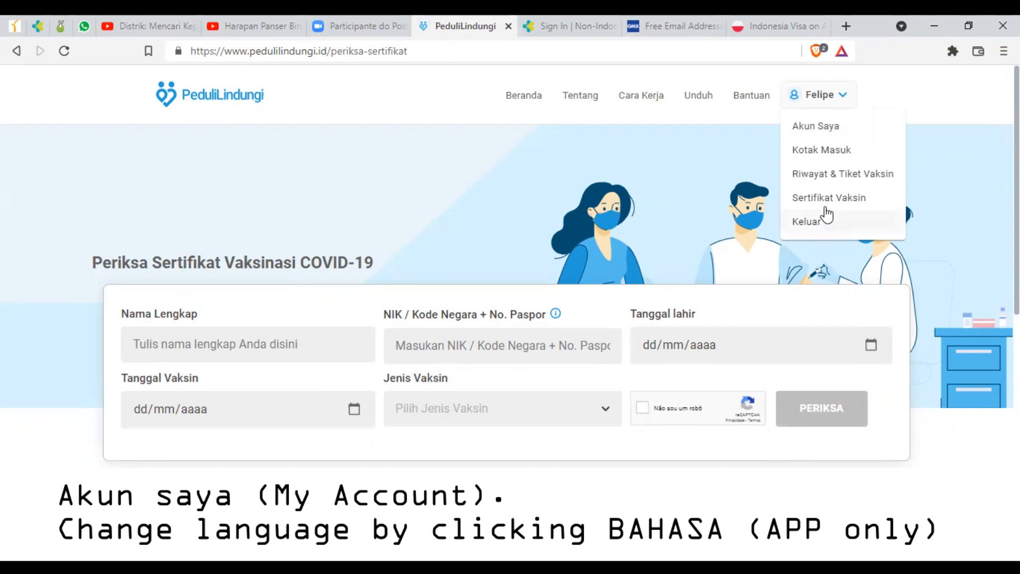
pyautogui.click(815, 125)
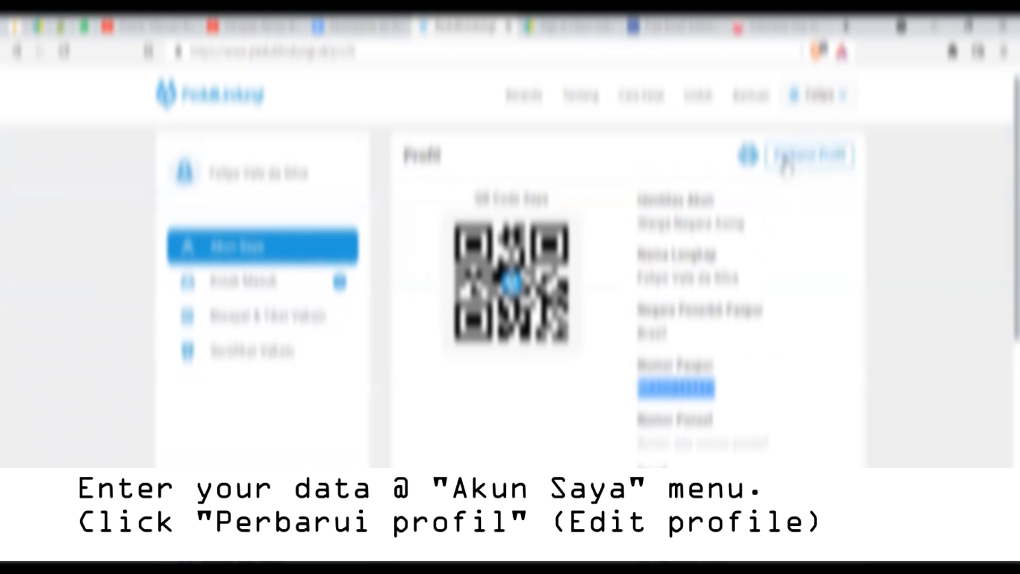
# Edit the profile and set Identitas Akun to Warga Negara Asing
pyautogui.click(808, 155)
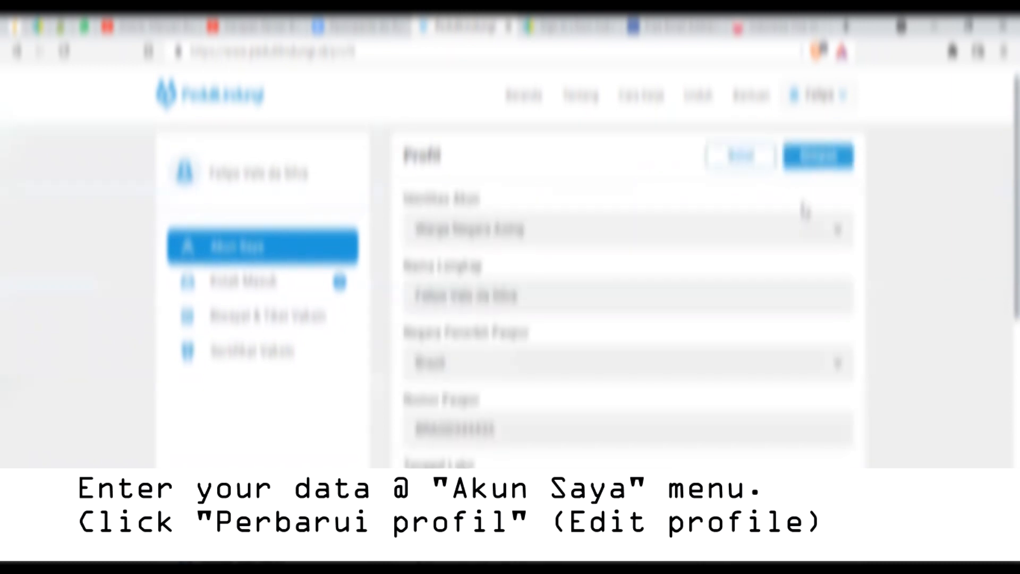
pyautogui.click(627, 229)
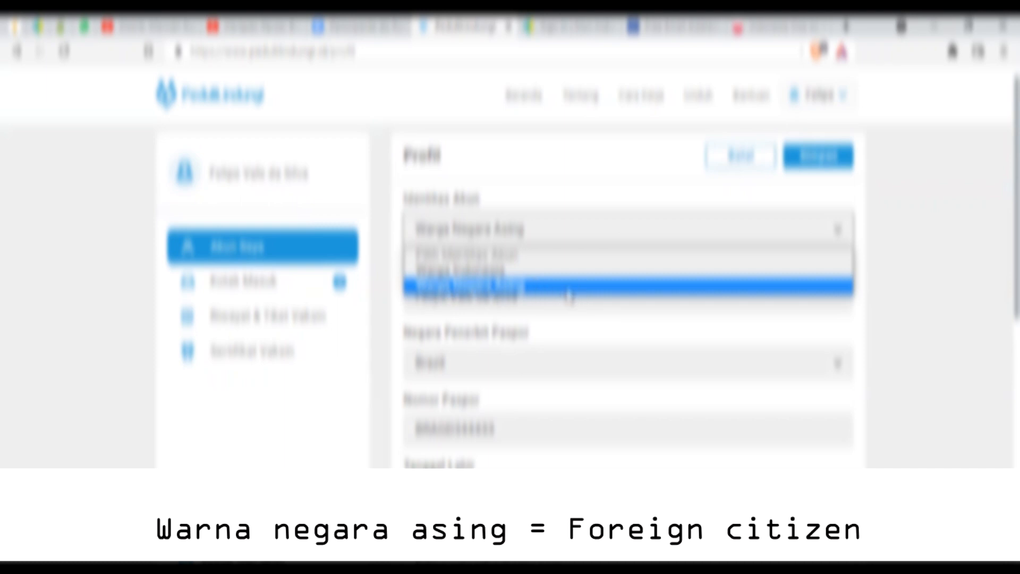
pyautogui.click(494, 289)
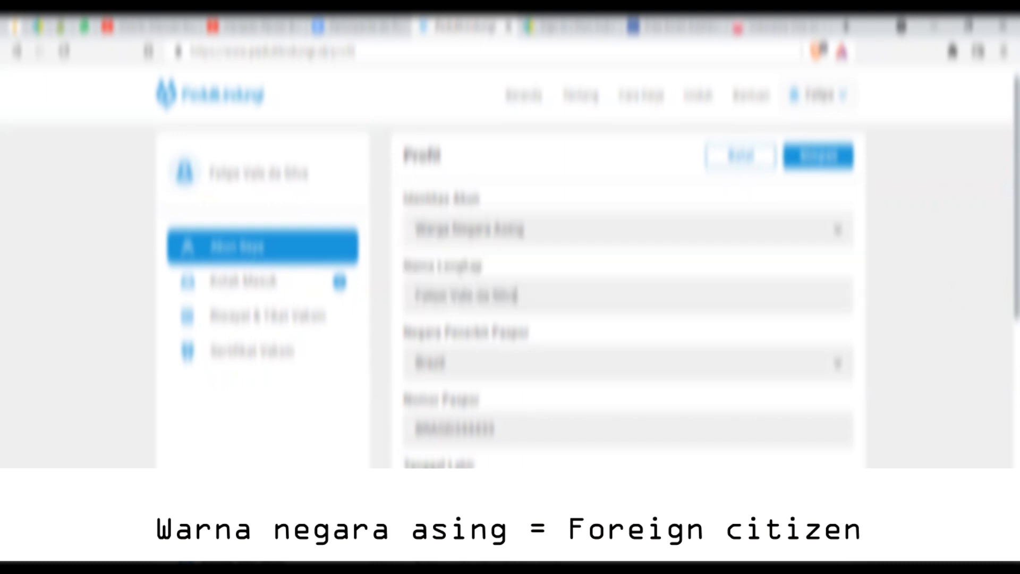
pyautogui.scroll(-3)
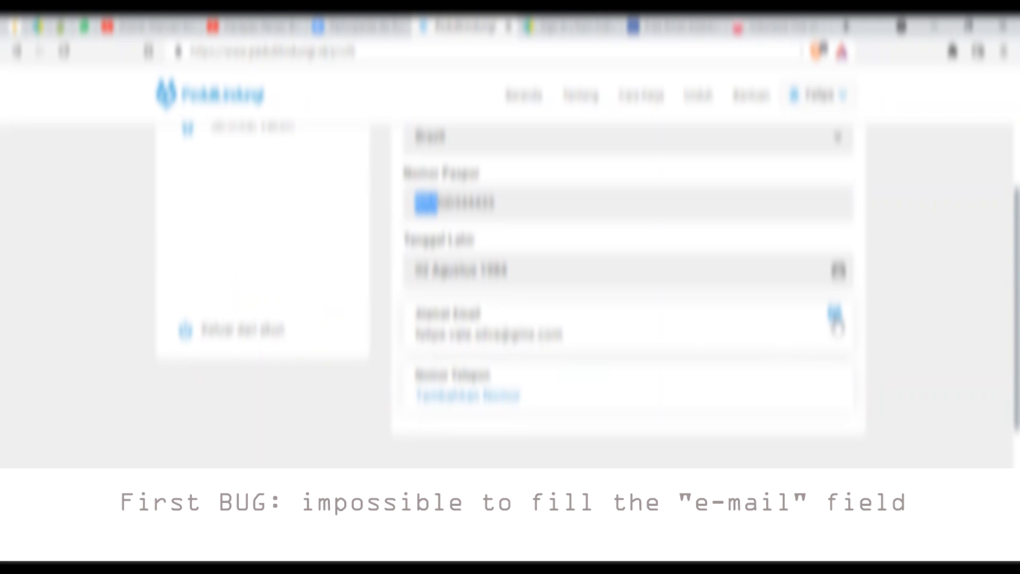
pyautogui.click(467, 396)
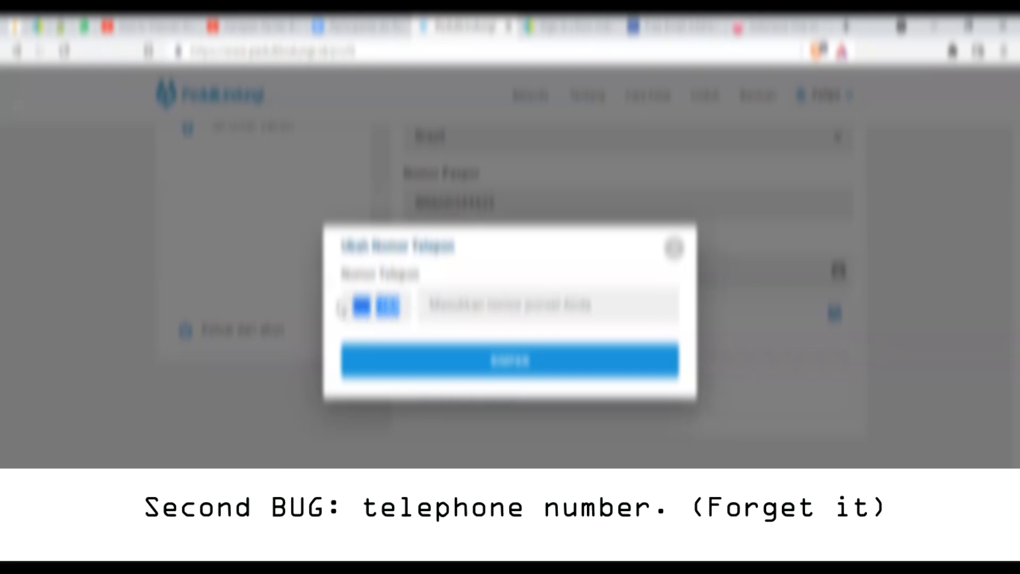
pyautogui.click(376, 306)
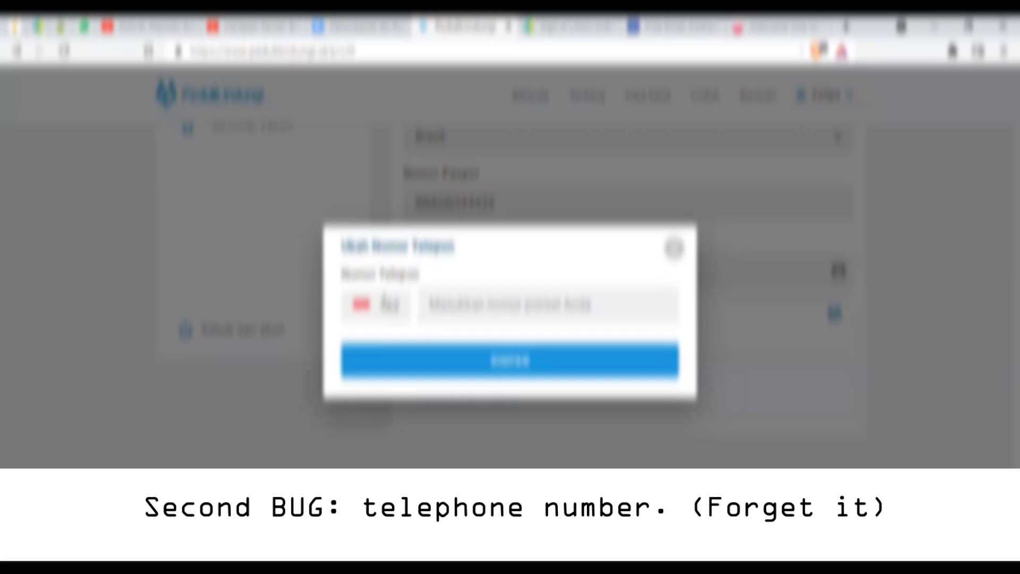
pyautogui.click(391, 305)
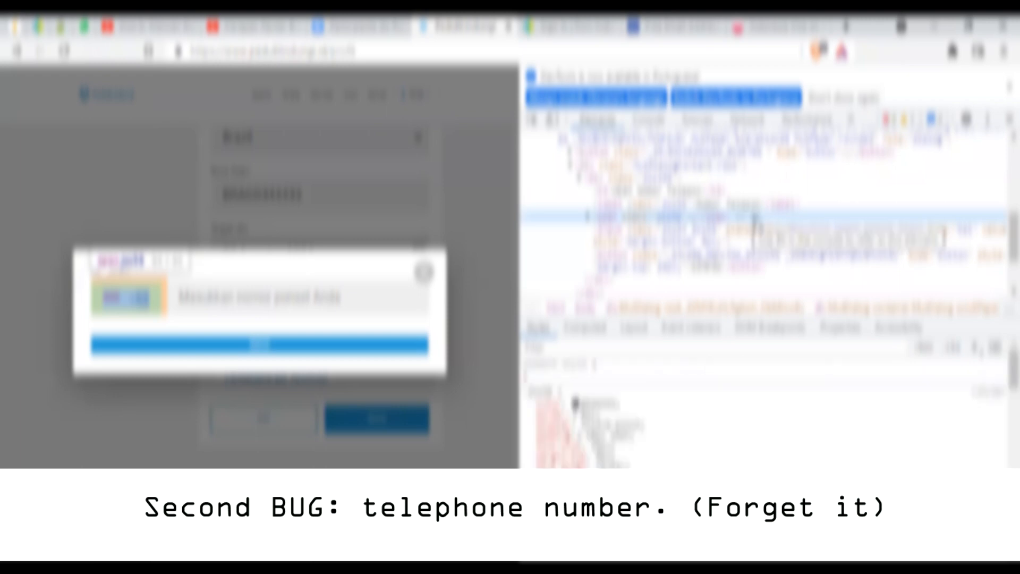
pyautogui.click(816, 178)
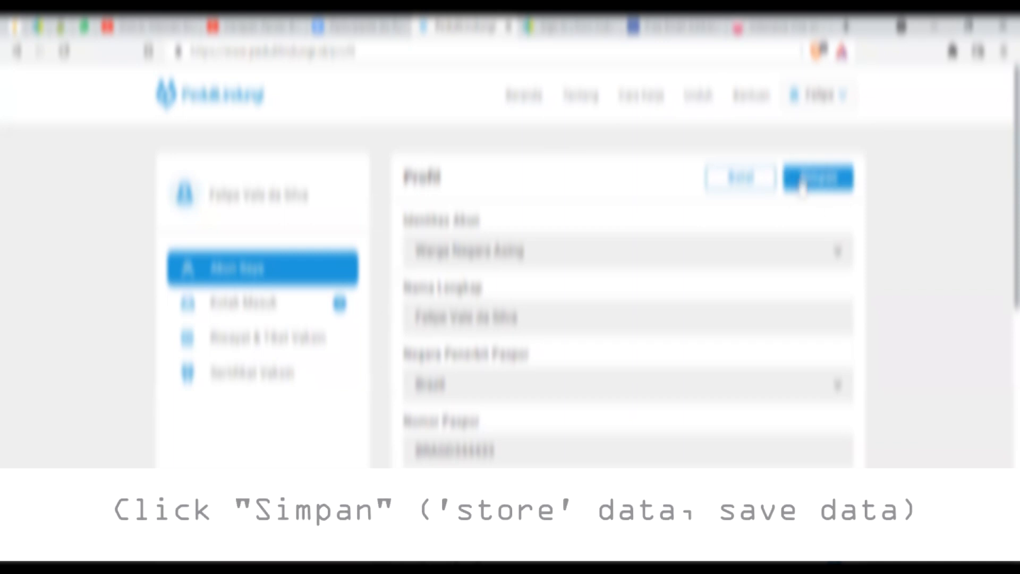
# Save the edited profile and go to the Sertifikat Vaksin page
pyautogui.click(817, 179)
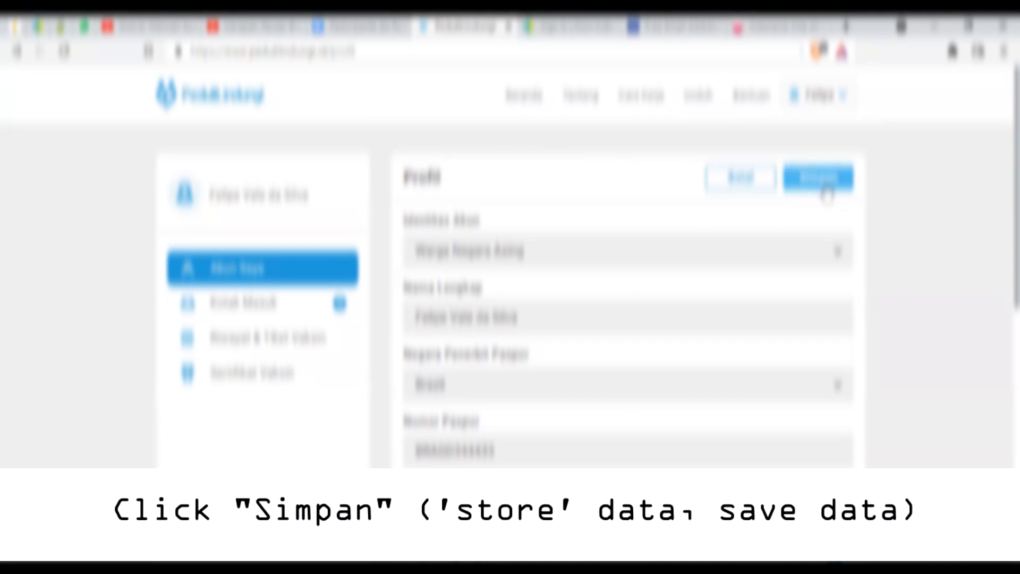
pyautogui.click(817, 178)
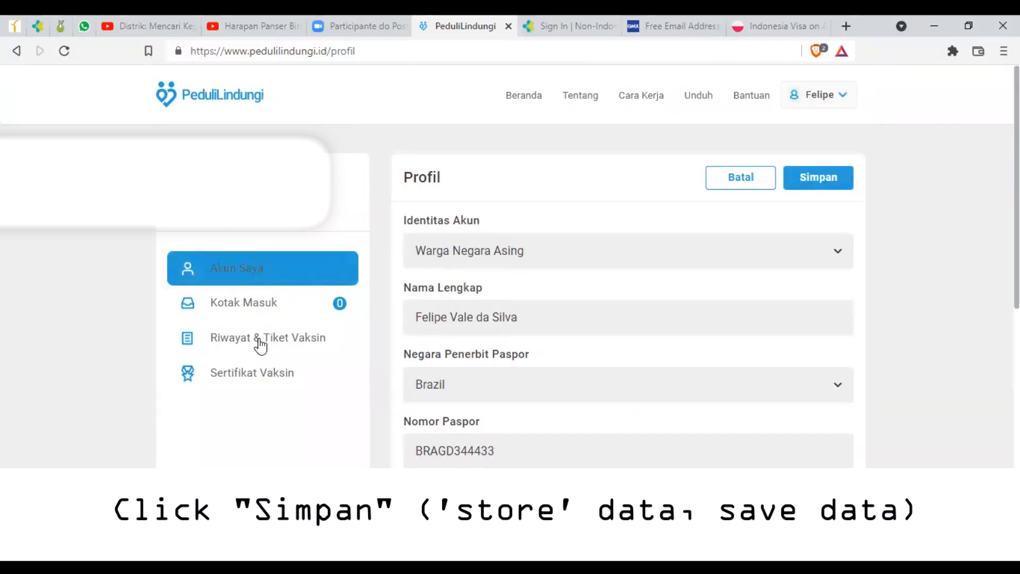
pyautogui.click(252, 372)
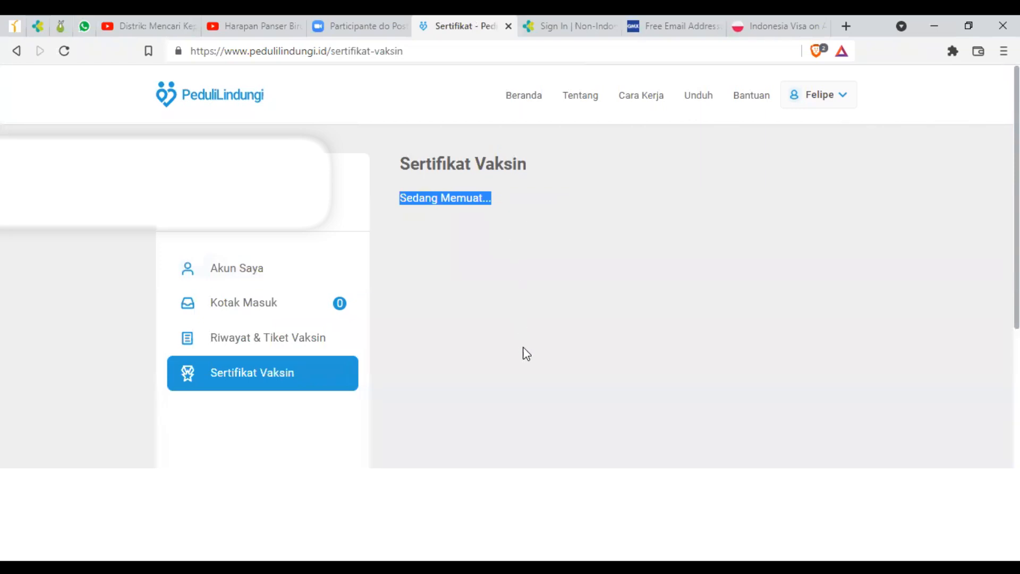
pyautogui.moveTo(526, 357)
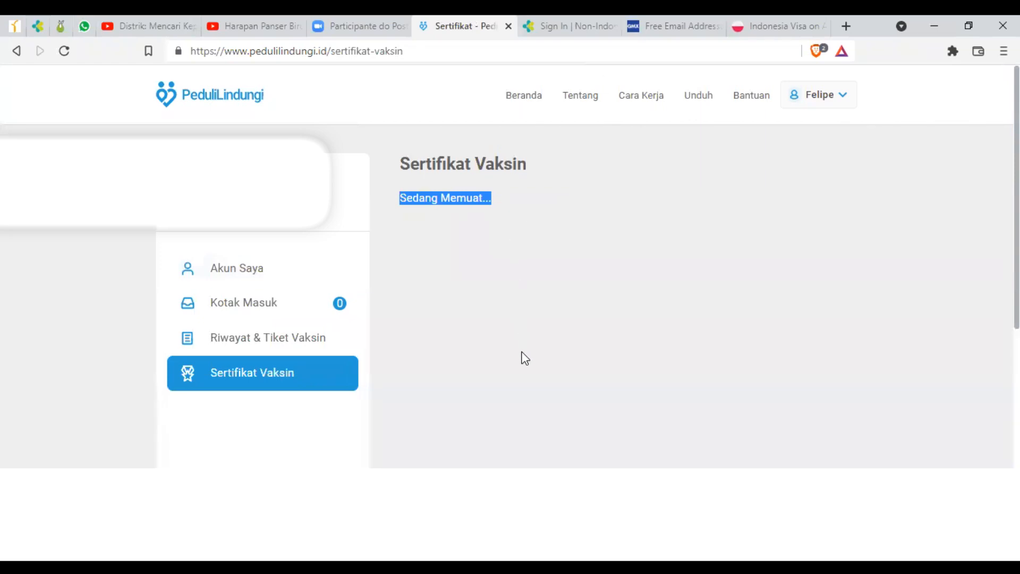
pyautogui.moveTo(569, 25)
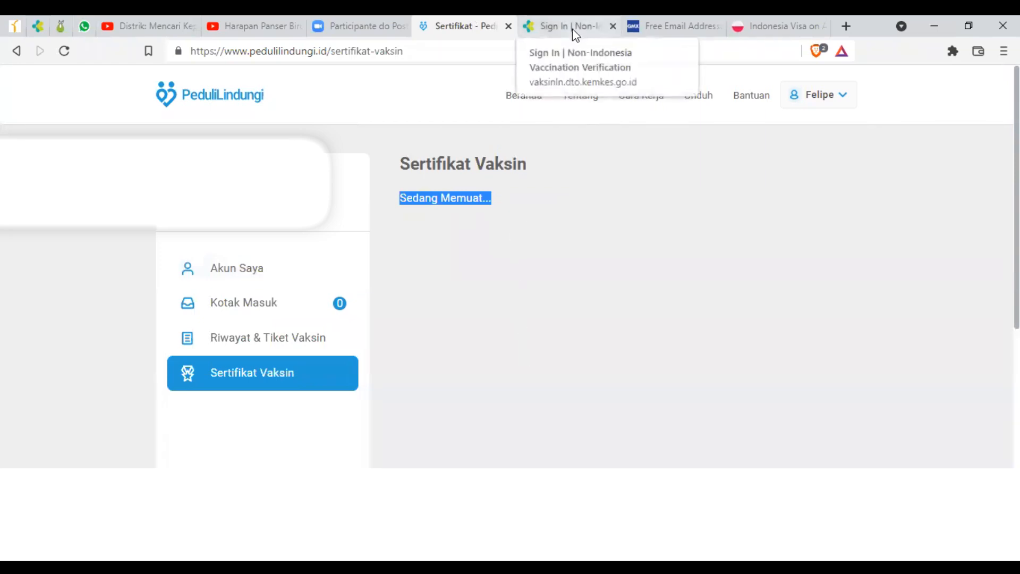
# Switch to the Non-Indonesia Vaccination Verification tab and focus its sign-in form
pyautogui.click(566, 25)
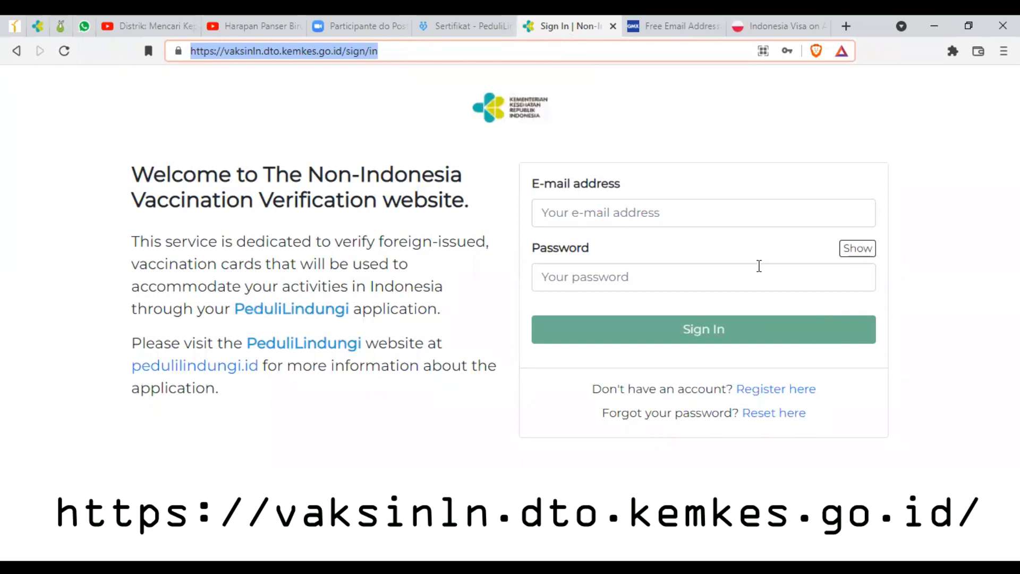
pyautogui.moveTo(574, 154)
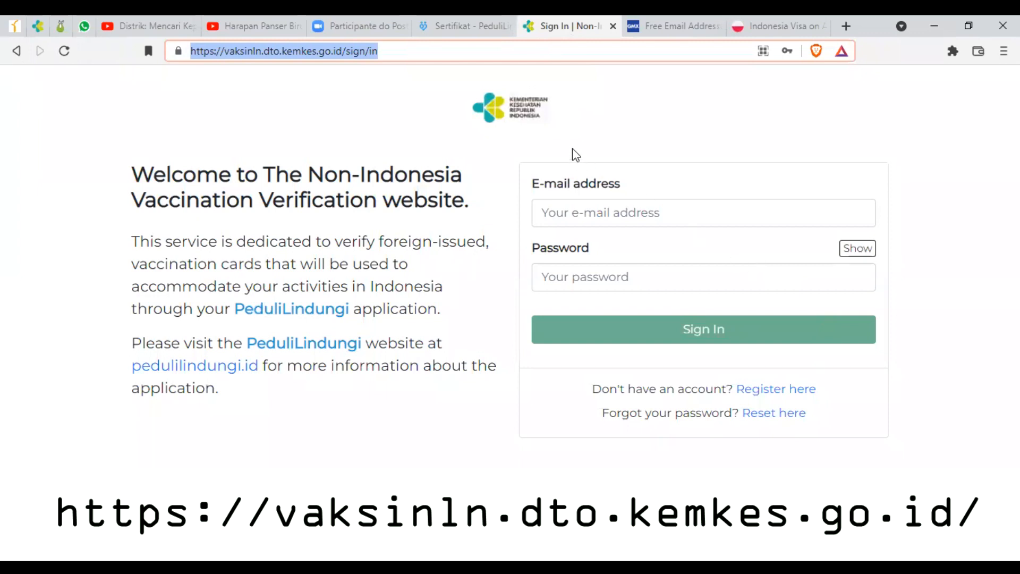
pyautogui.click(291, 51)
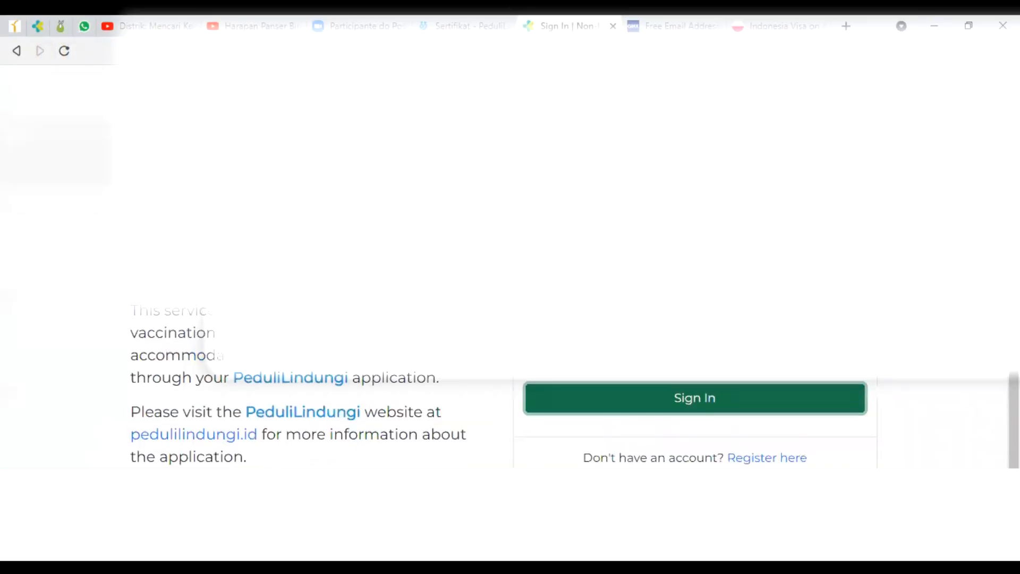
# Sign in and review the approved request for Sinovac, Sinovac and Pfizer doses
pyautogui.click(694, 397)
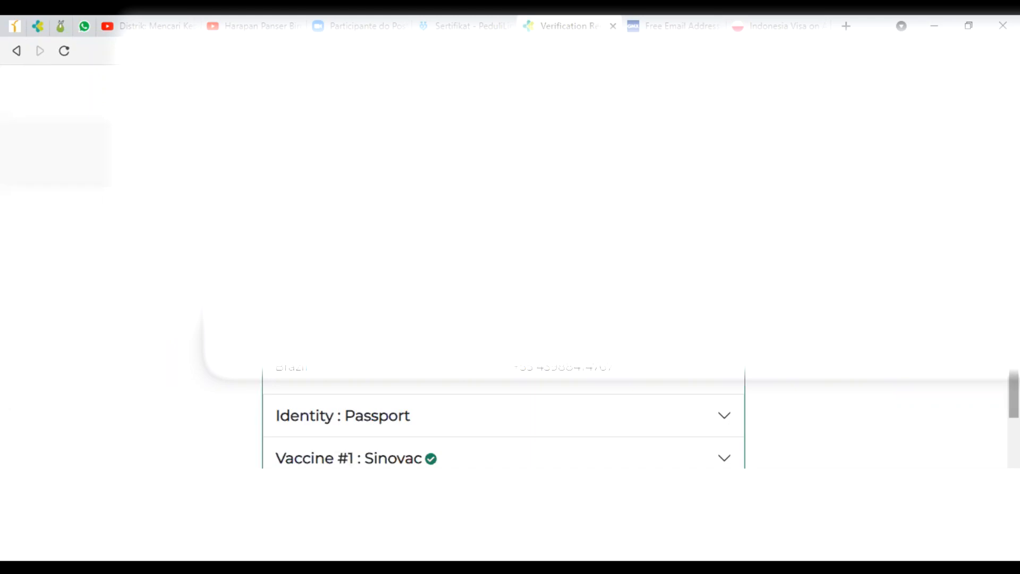
pyautogui.scroll(-3)
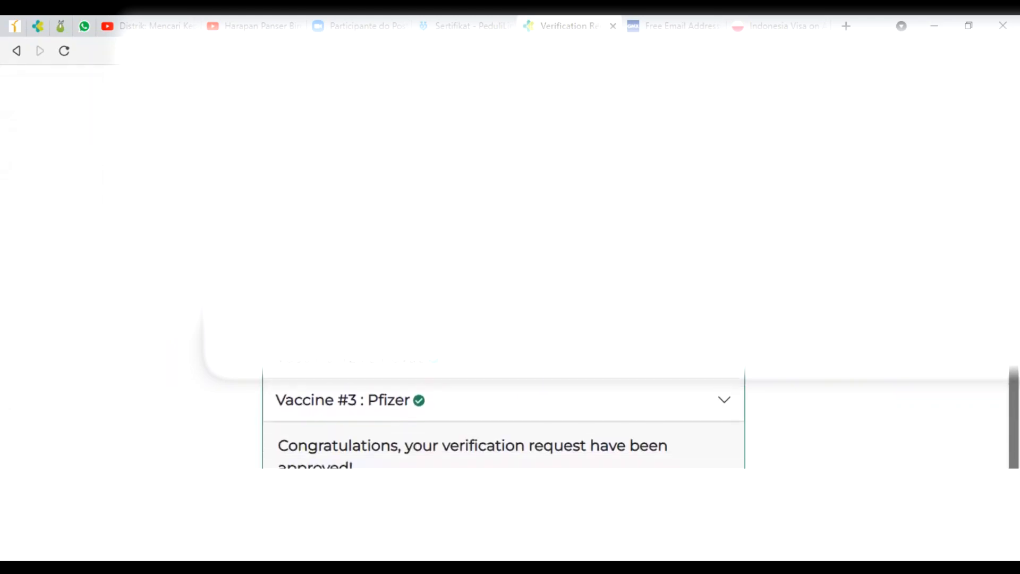
pyautogui.scroll(3)
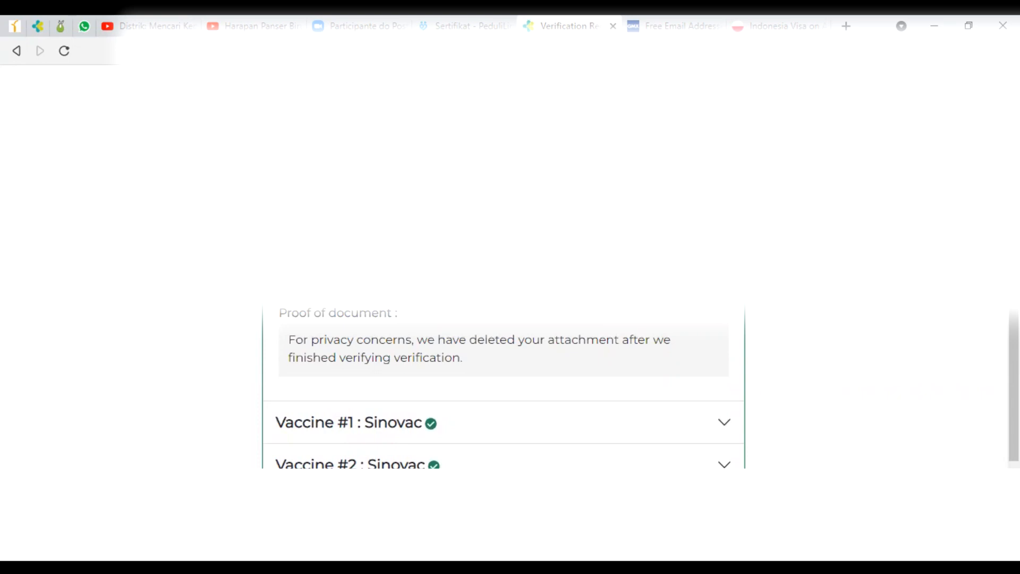
pyautogui.doubleClick(361, 312)
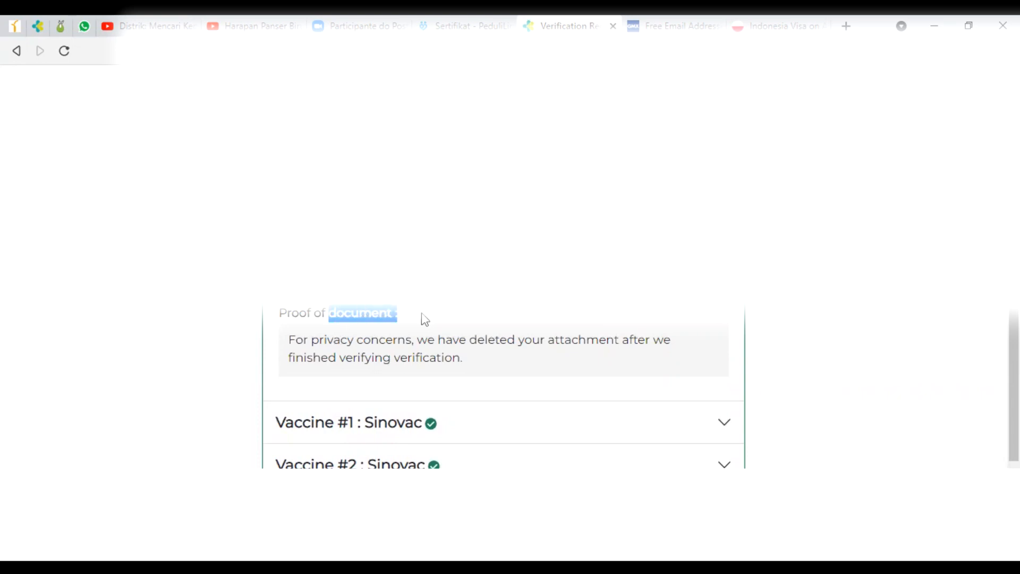
pyautogui.scroll(-3)
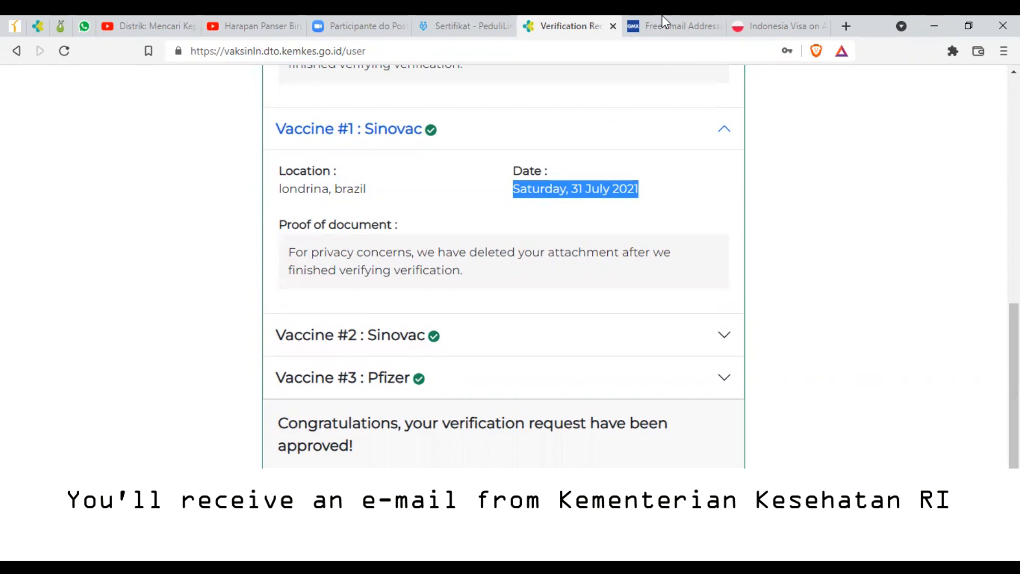
# Switch to the GMX mailbox to find the verification result email
pyautogui.click(673, 25)
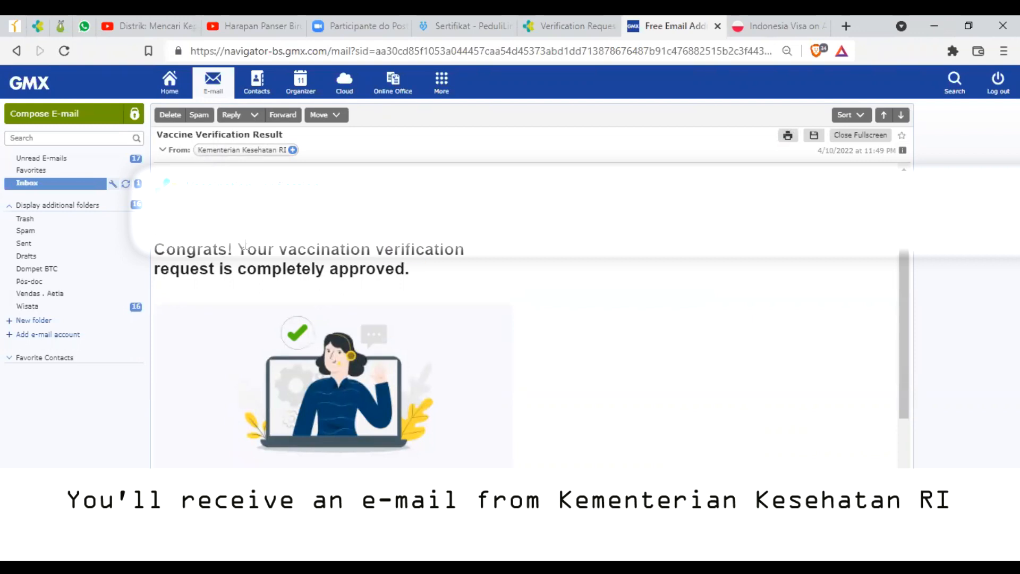
# Read the Vaccine Verification Result approval email, then return to PeduliLindungi
pyautogui.moveTo(239, 249); pyautogui.dragTo(464, 249)
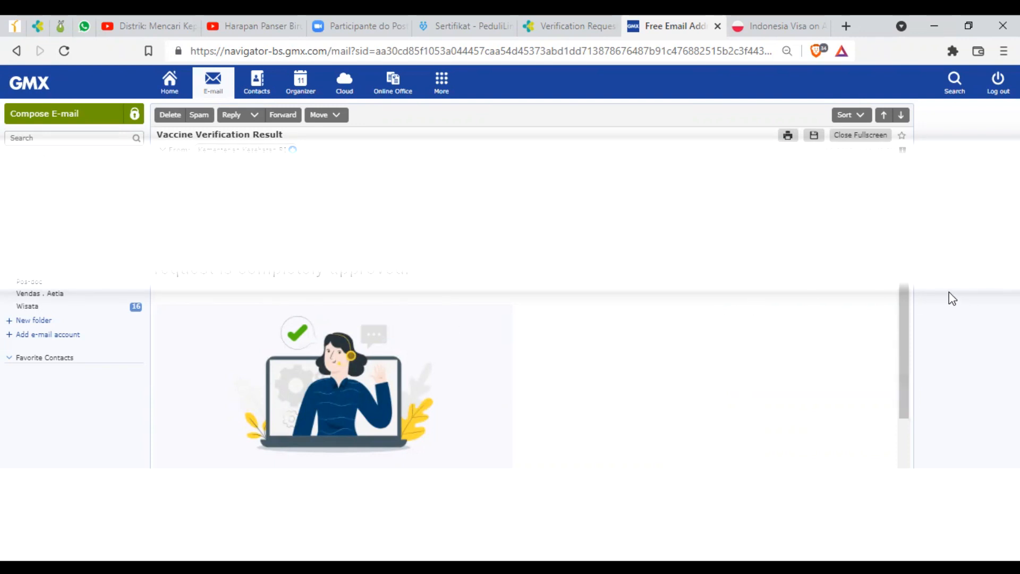
pyautogui.scroll(-3)
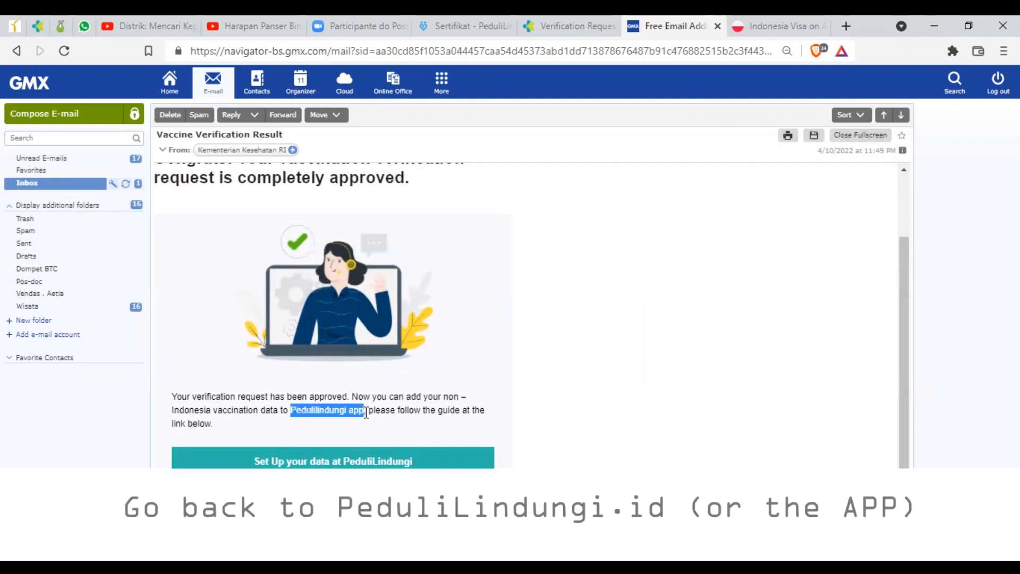
pyautogui.click(464, 25)
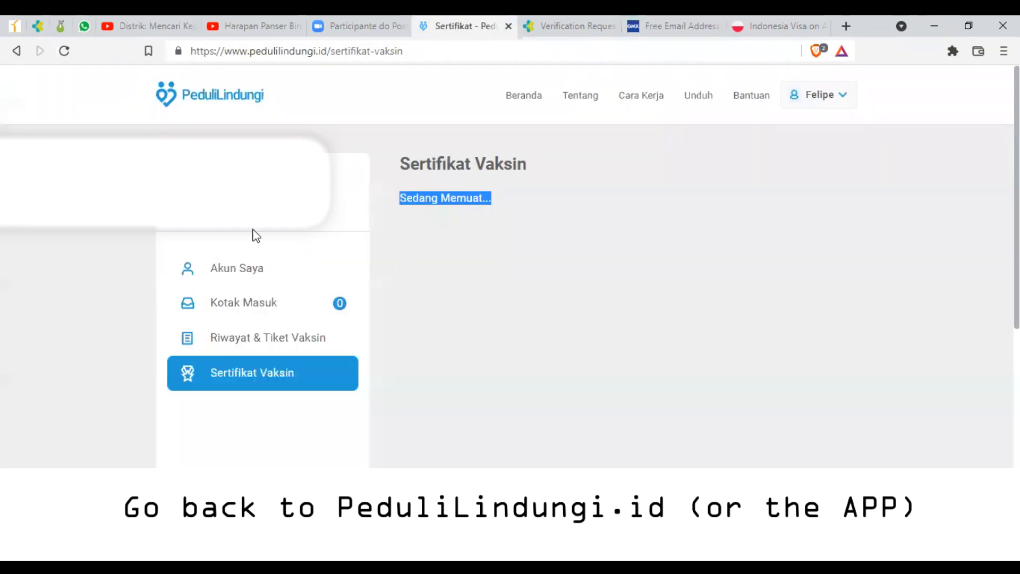
pyautogui.moveTo(220, 345)
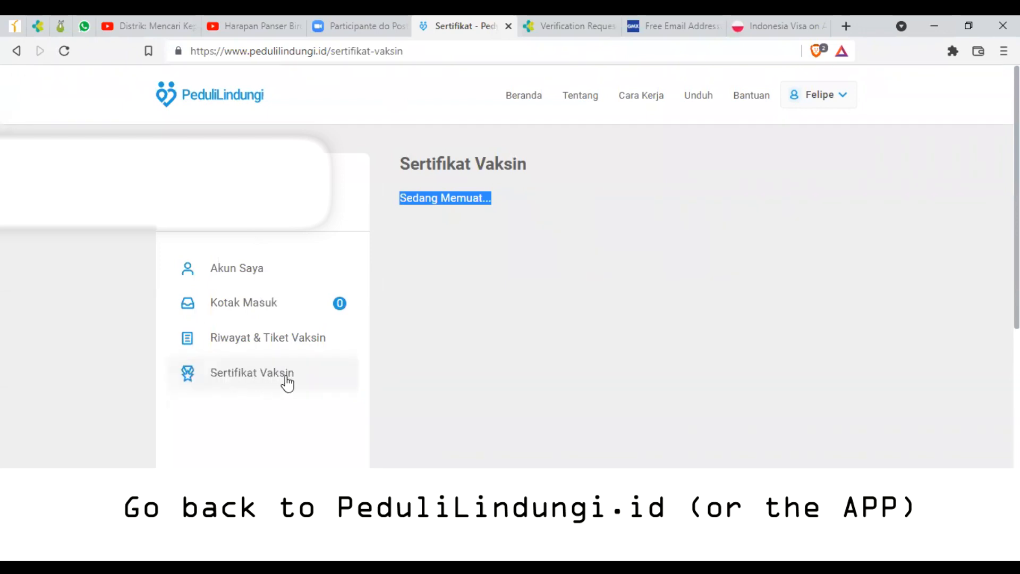
pyautogui.click(252, 372)
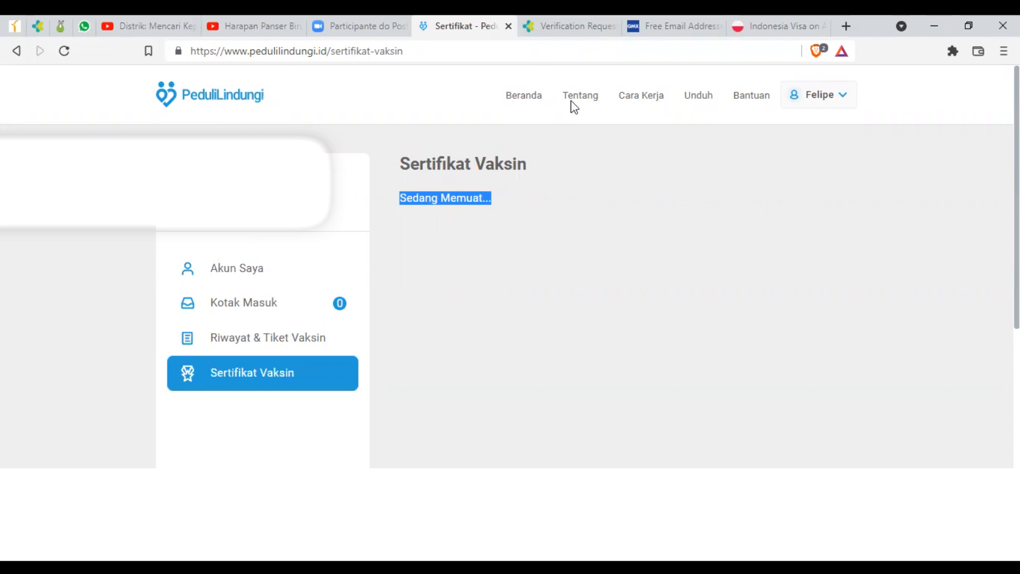
pyautogui.moveTo(247, 285)
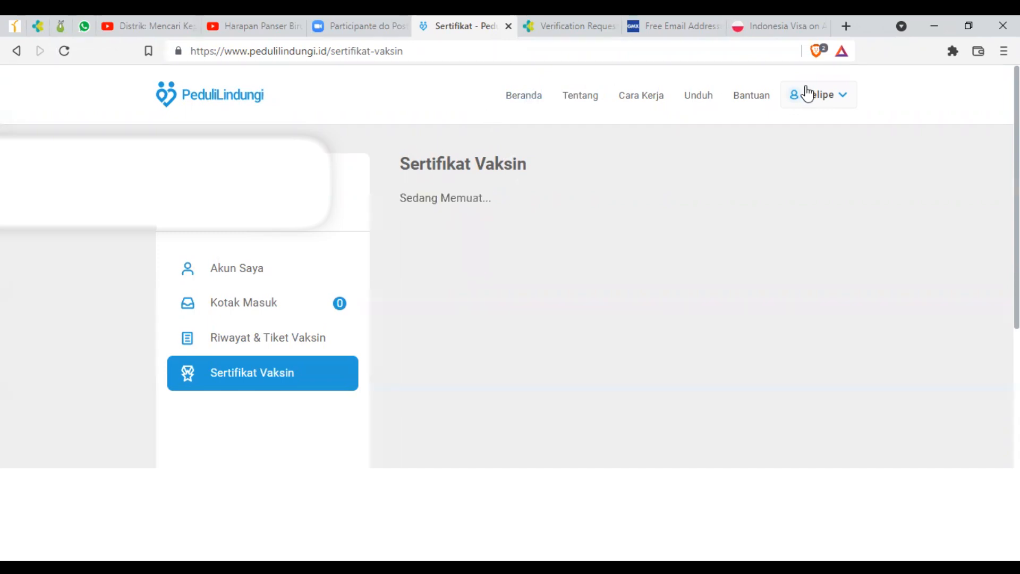
pyautogui.click(818, 94)
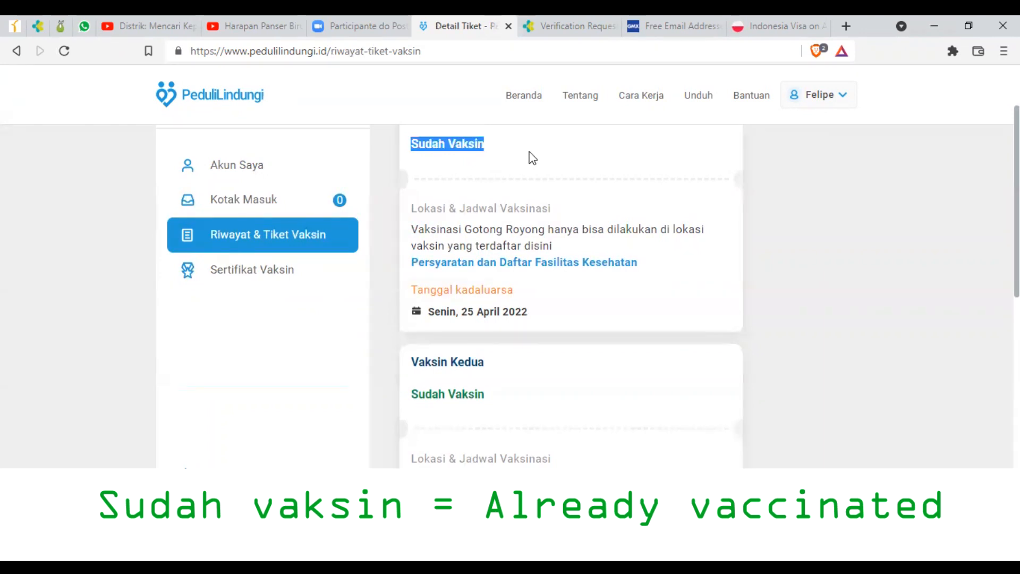
# Scroll through Vaksin Pertama, Kedua and Ketiga, all marked Sudah Vaksin
pyautogui.scroll(-3)
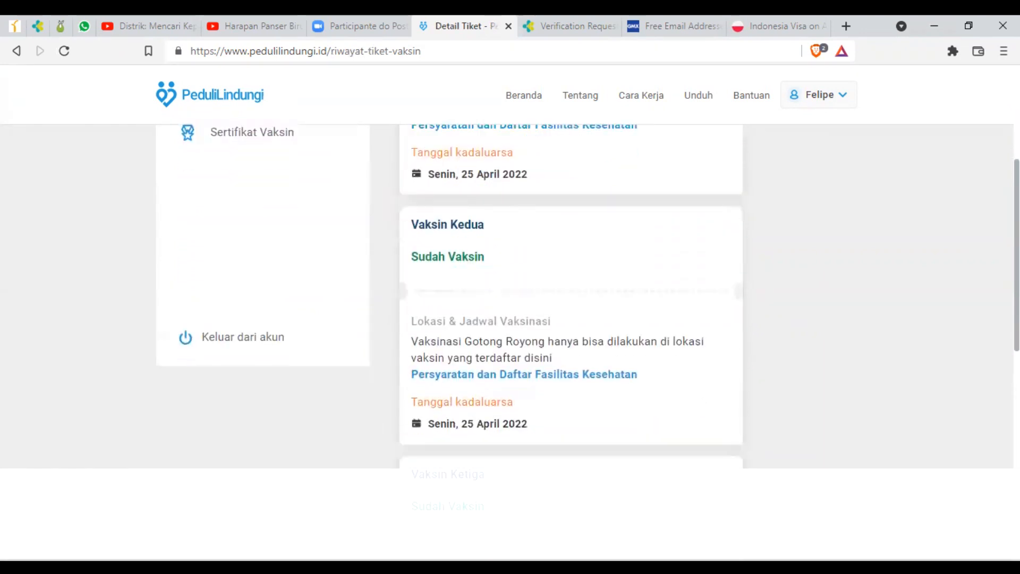
pyautogui.scroll(-3)
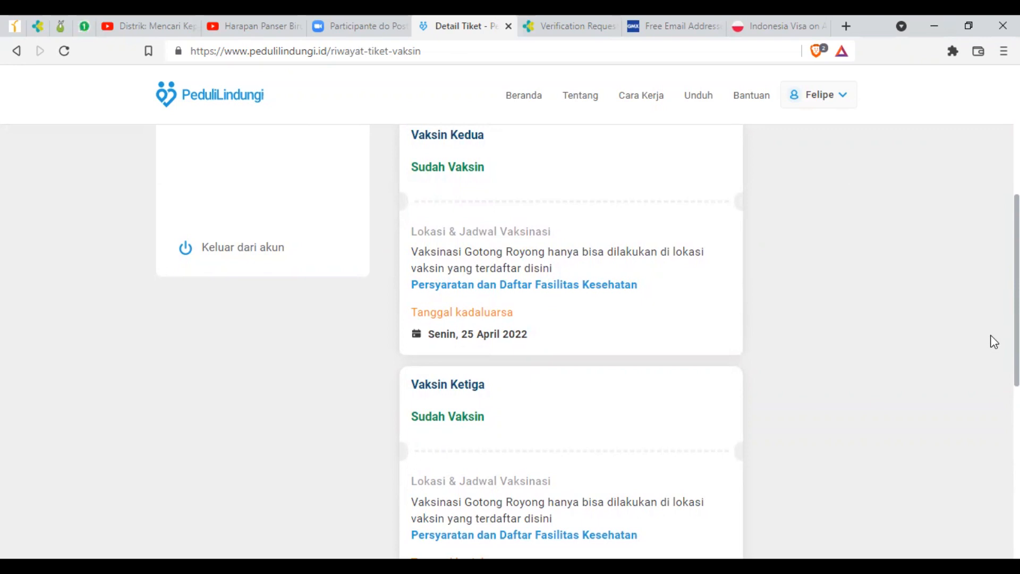
pyautogui.scroll(-3)
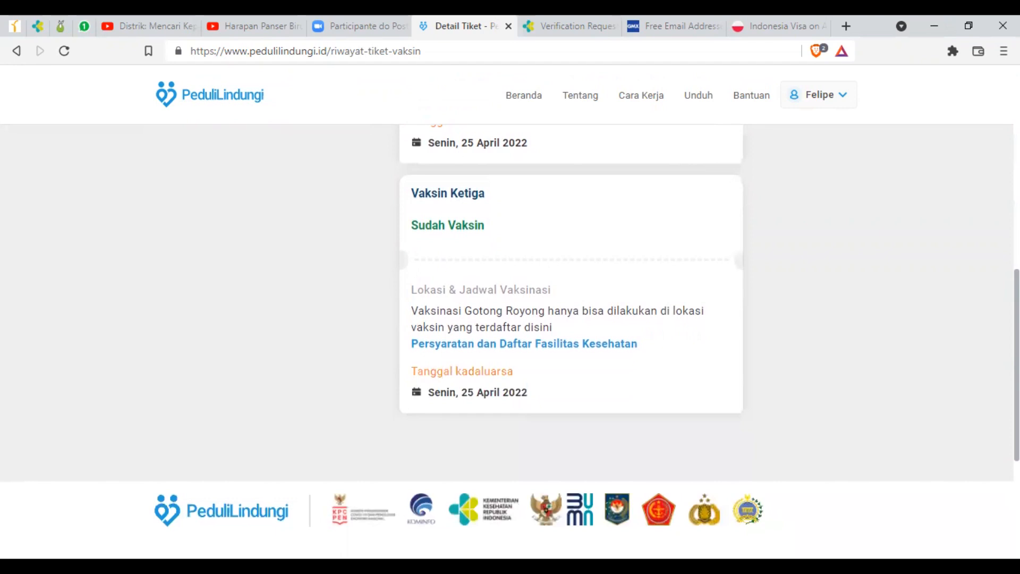
pyautogui.scroll(-3)
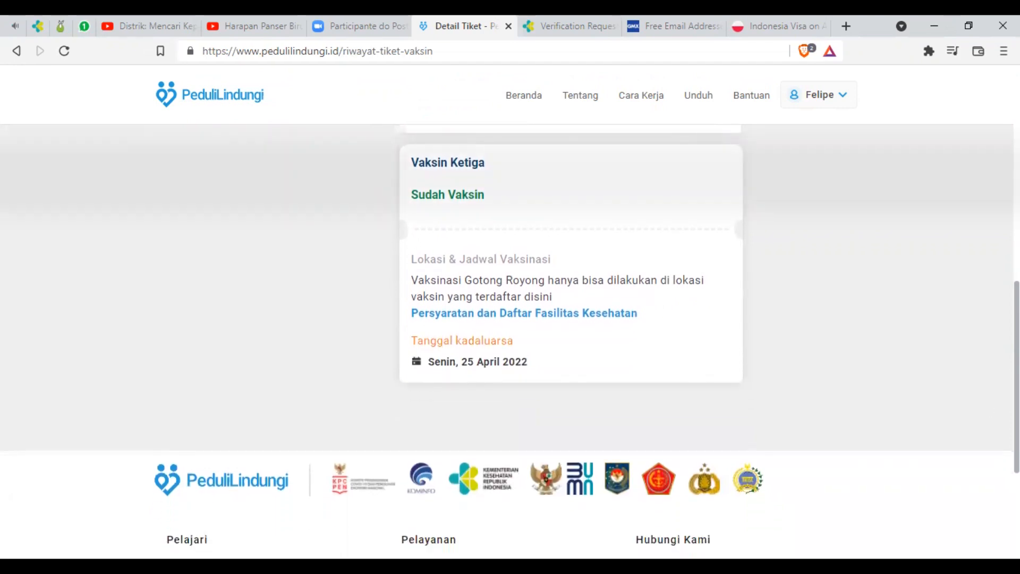
pyautogui.scroll(-3)
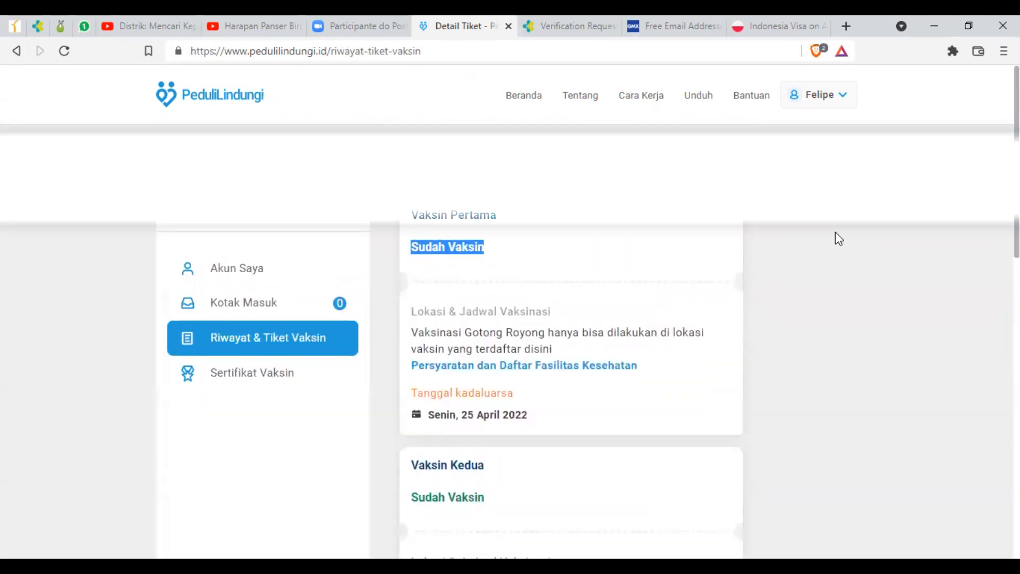
pyautogui.moveTo(830, 256)
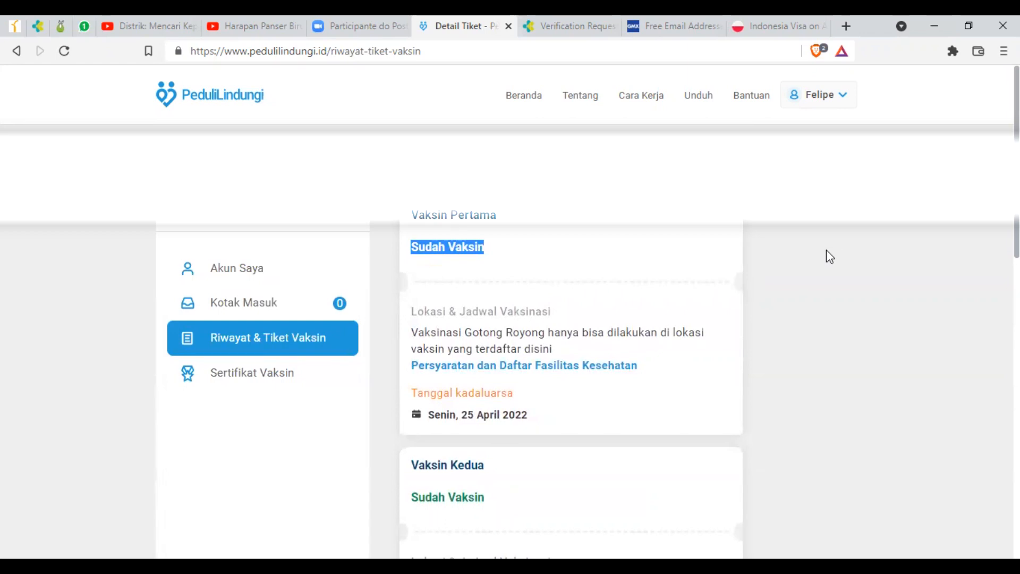